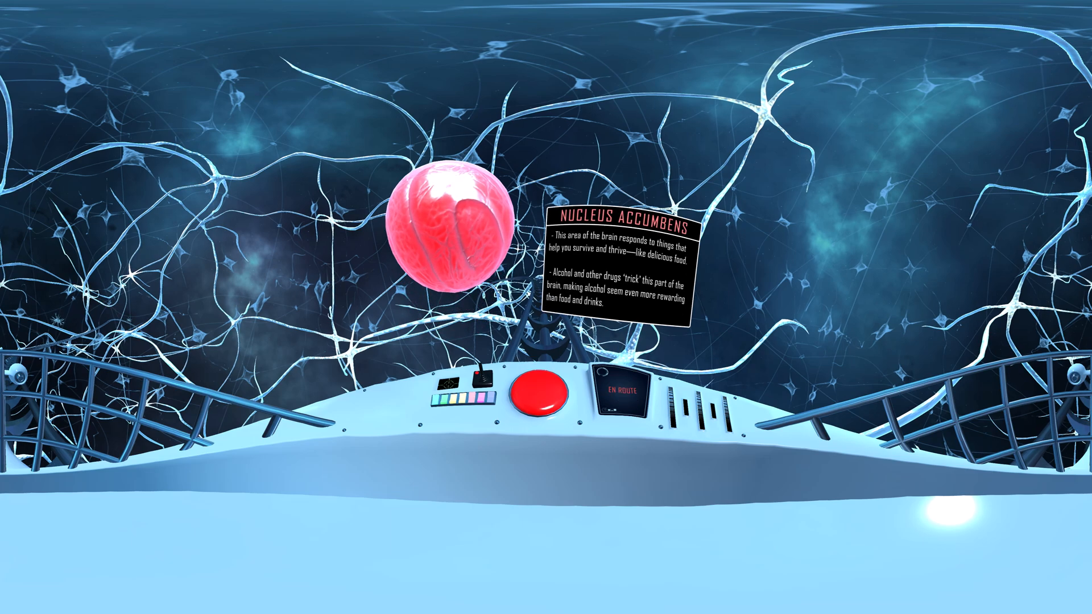
# Start the coaster from the nucleus accumbens and ride to the amygdala stop
pyautogui.click(539, 397)
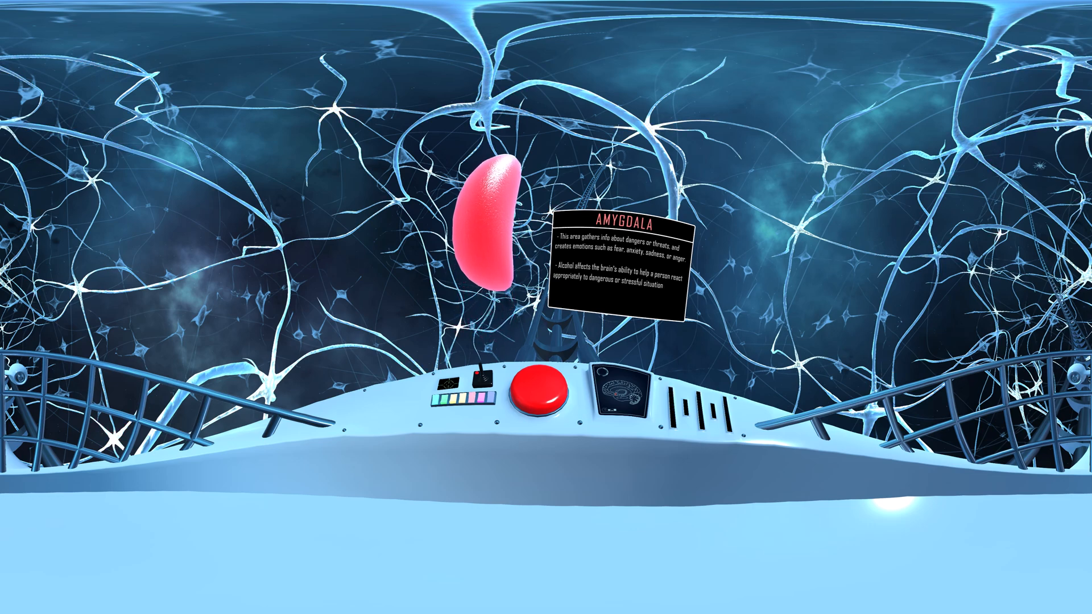
# Set off from the amygdala and ride on to the hippocampus stop
pyautogui.click(538, 398)
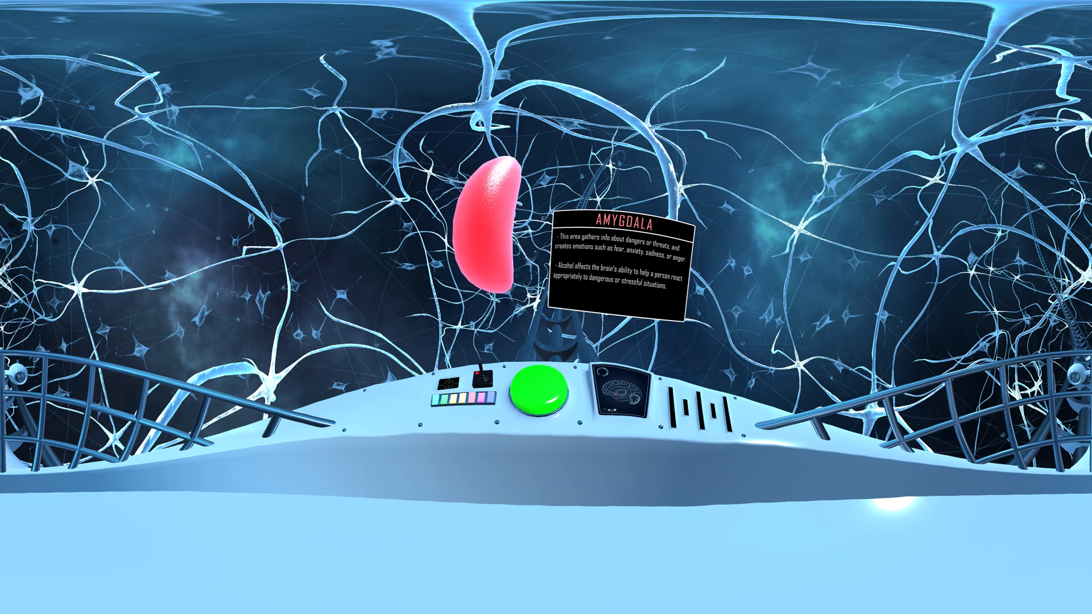
pyautogui.click(537, 391)
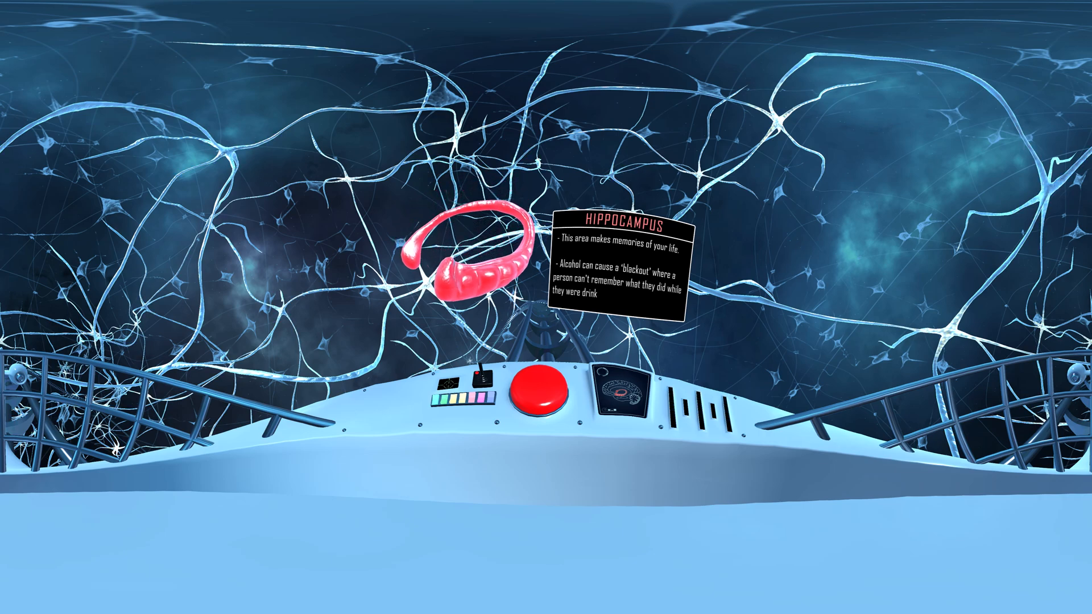
# Leave the hippocampus and ride on to the cerebellum stop
pyautogui.click(539, 399)
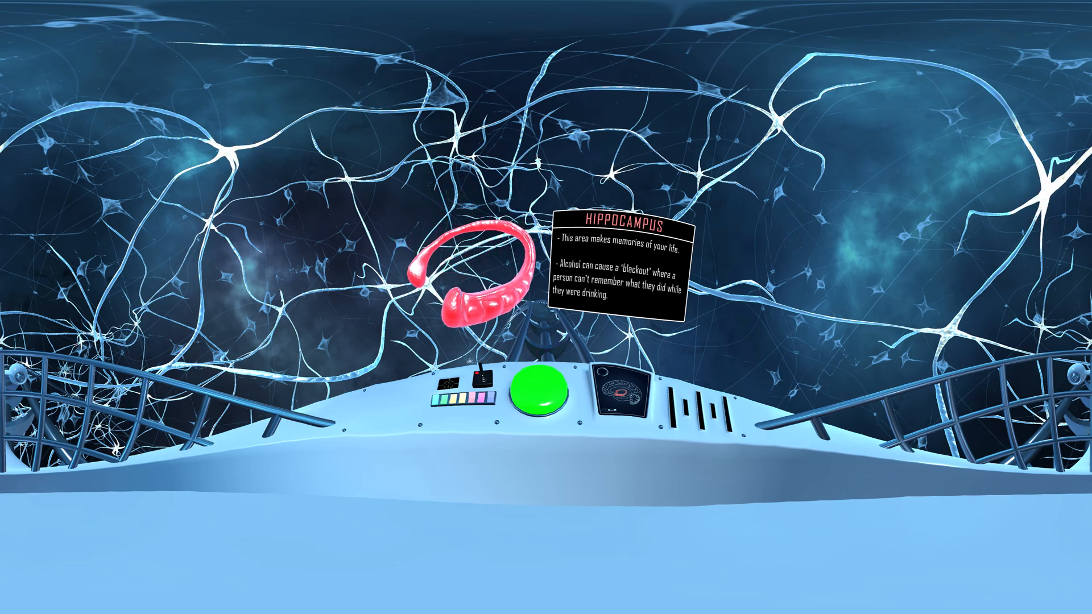
pyautogui.click(538, 397)
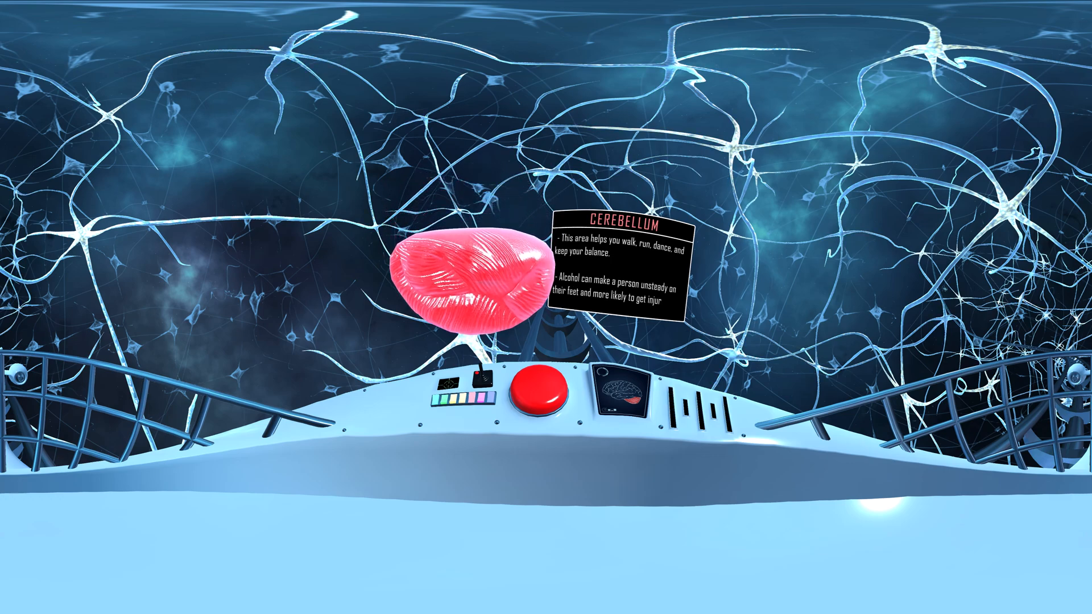
# Leave the cerebellum and reach the END sign urging riders to avoid alcohol
pyautogui.click(539, 394)
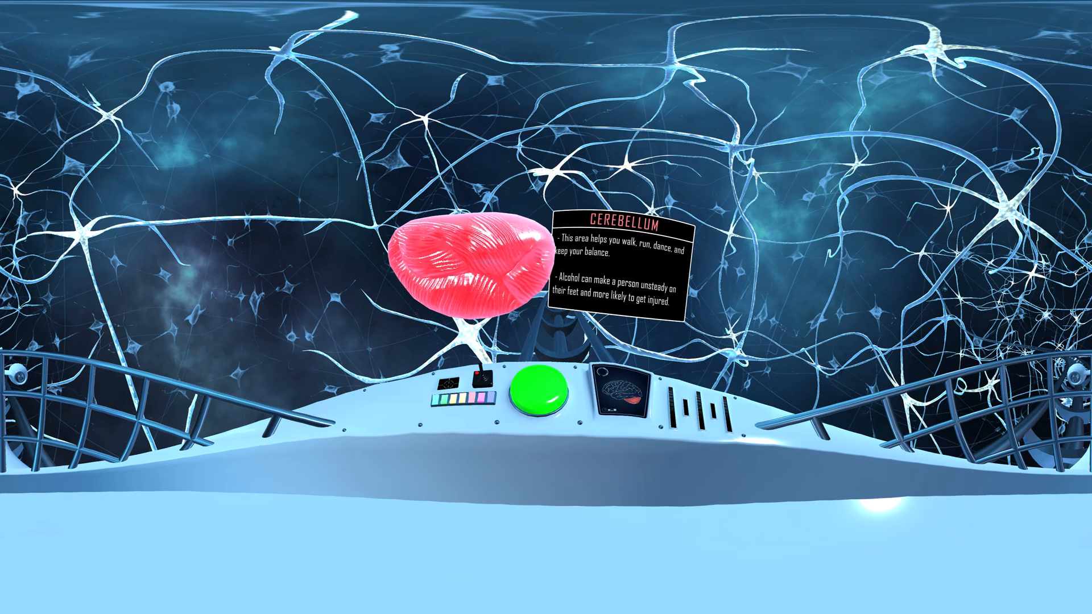
pyautogui.click(536, 390)
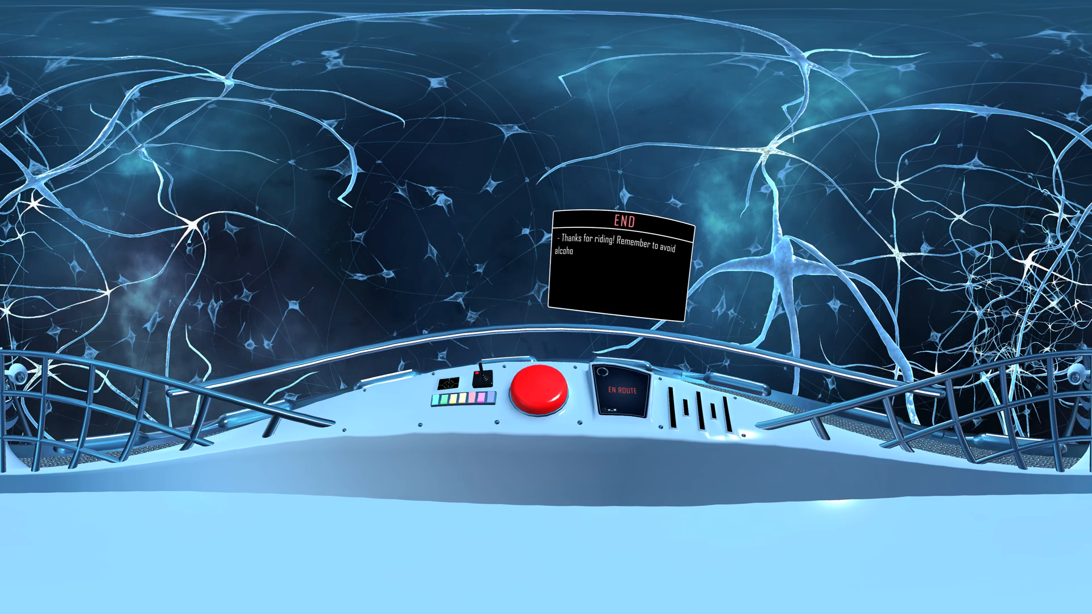